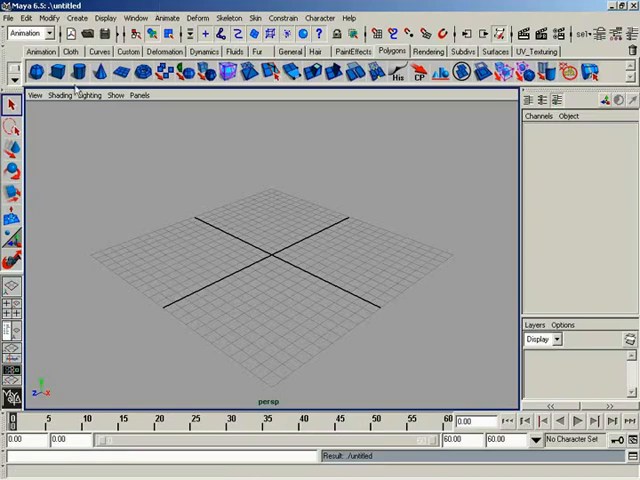
Step: Tear off the perspective panel's View menu as a floating panel
click(34, 95)
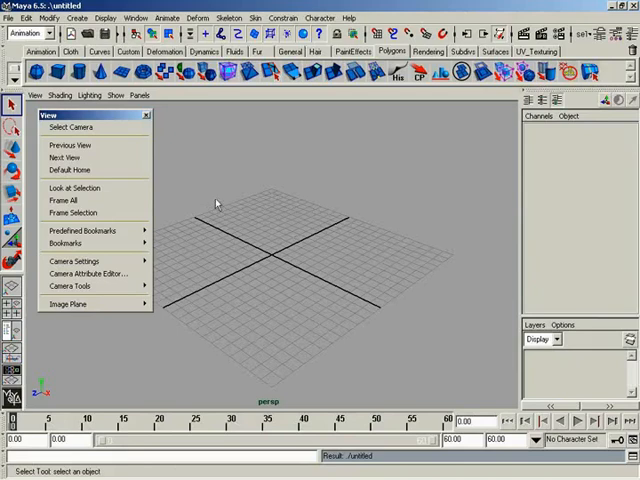
mouse_move(70, 127)
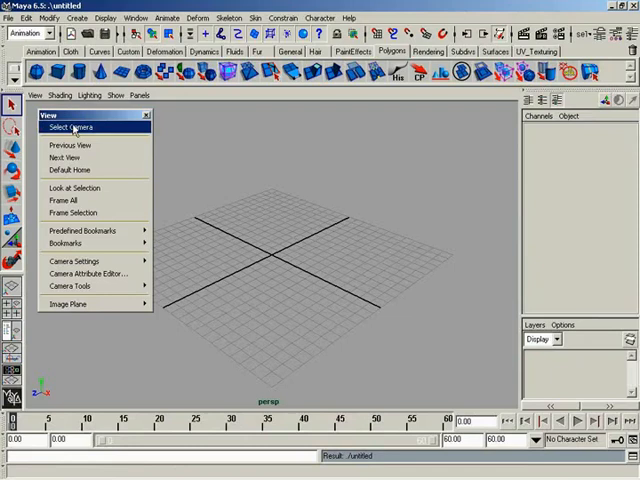
mouse_move(353, 192)
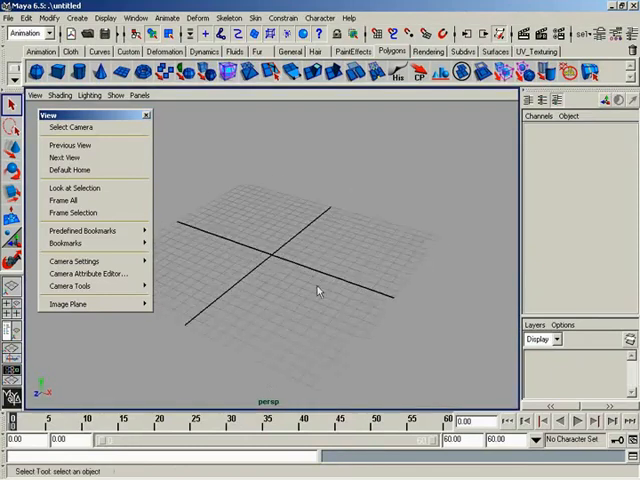
mouse_move(283, 400)
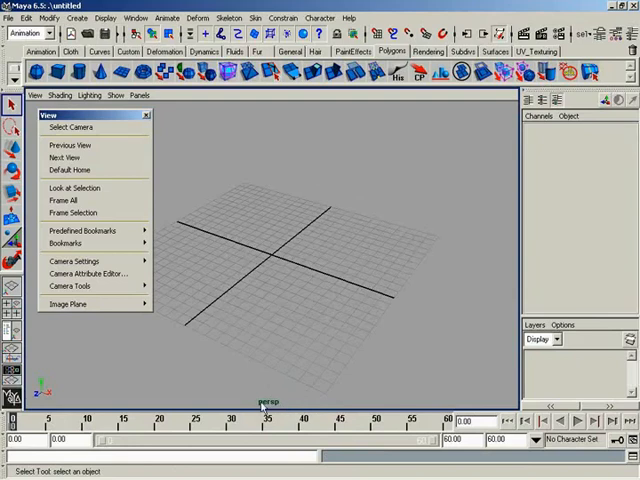
mouse_move(73, 127)
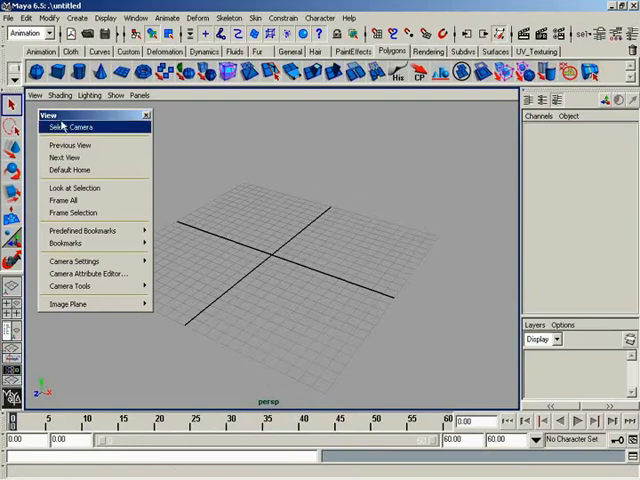
Step: Select the perspective camera with View > Select Camera
click(74, 127)
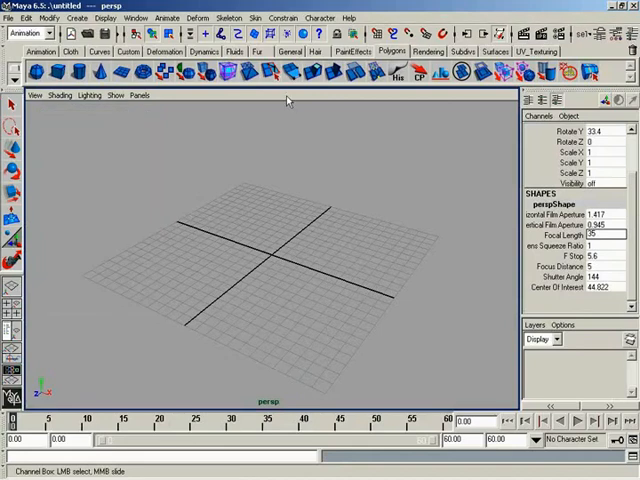
mouse_move(328, 202)
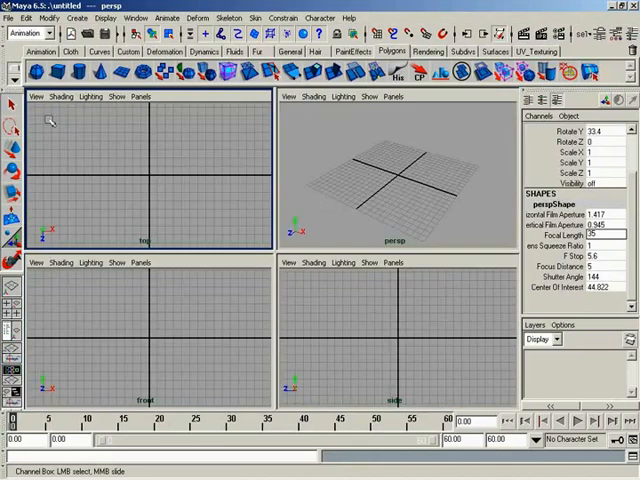
Step: Select the top view's camera, then return to the single perspective layout
click(37, 96)
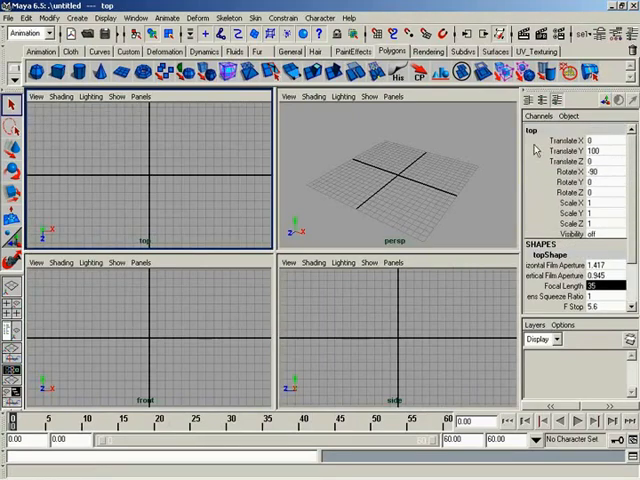
mouse_move(290, 98)
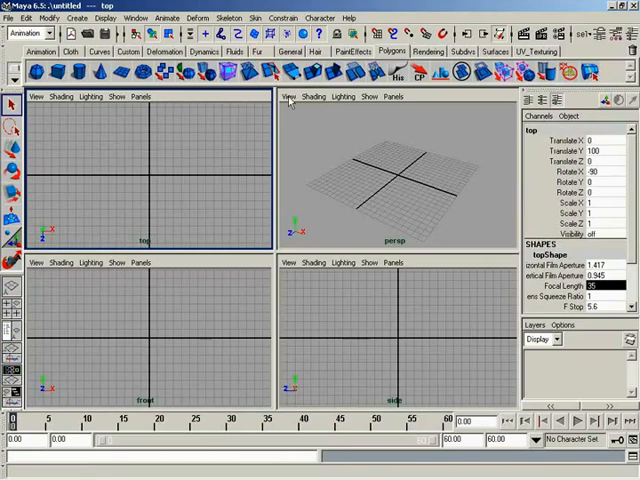
click(289, 96)
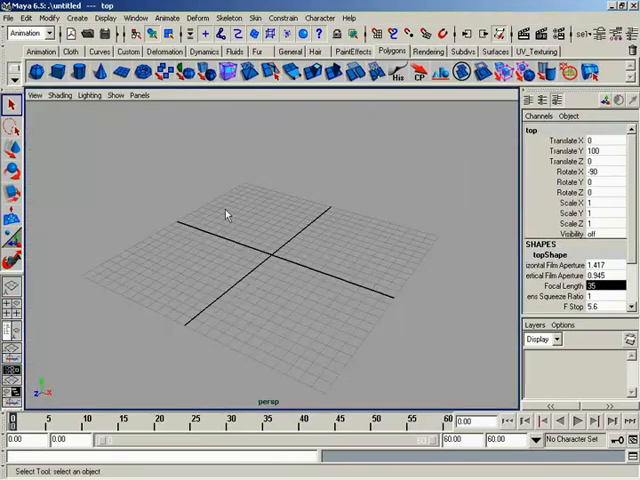
Step: Tear off the perspective View menu again as a floating panel
click(35, 95)
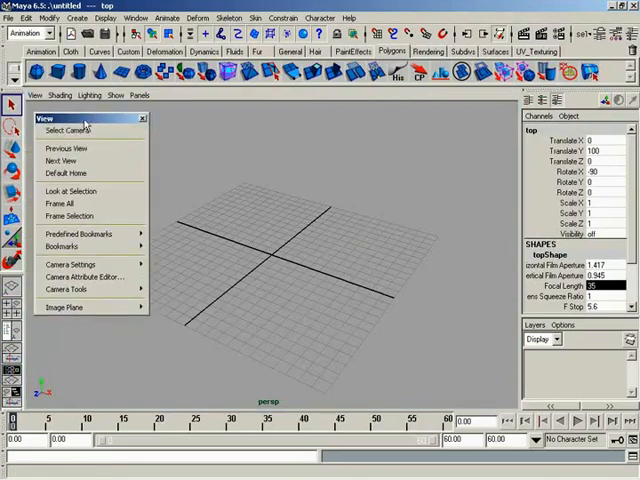
mouse_move(80, 148)
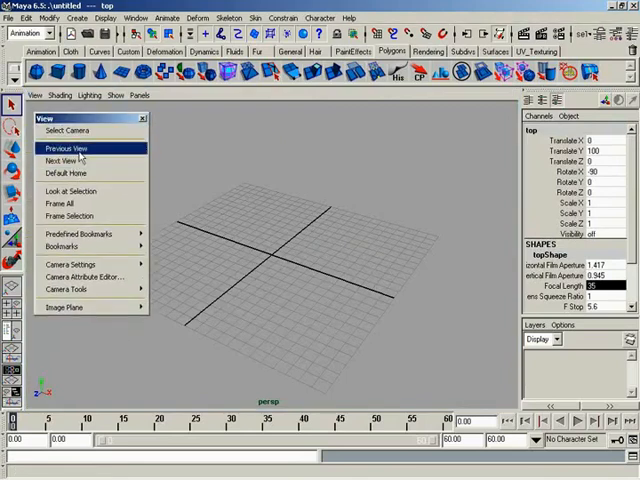
mouse_move(70, 161)
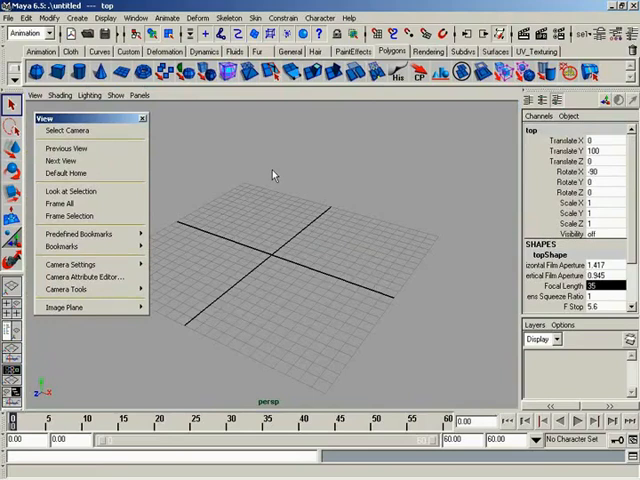
mouse_move(307, 210)
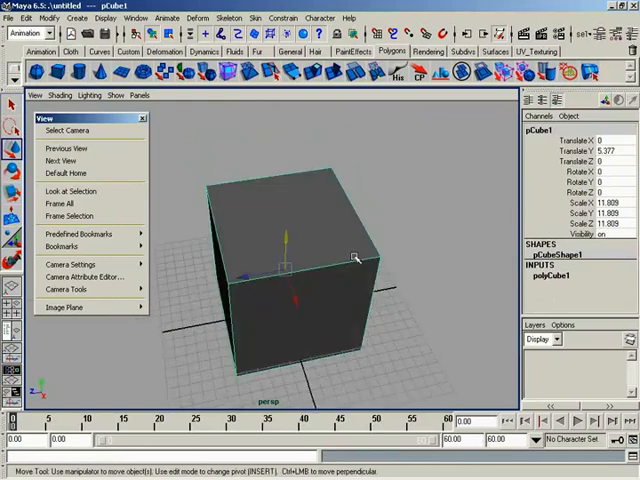
mouse_move(68, 148)
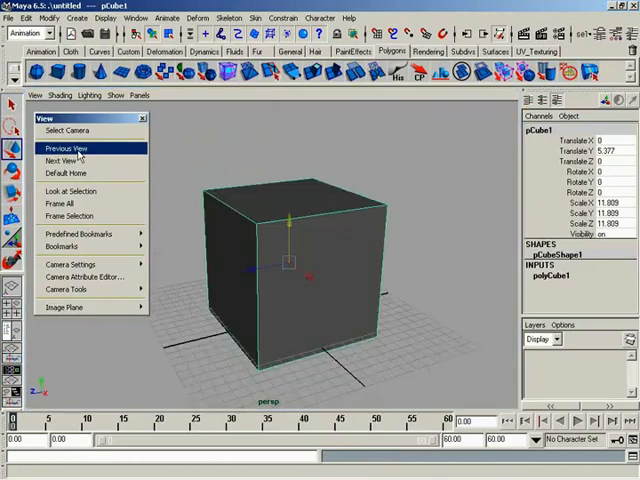
Step: Step the camera back with View > Previous View
click(63, 148)
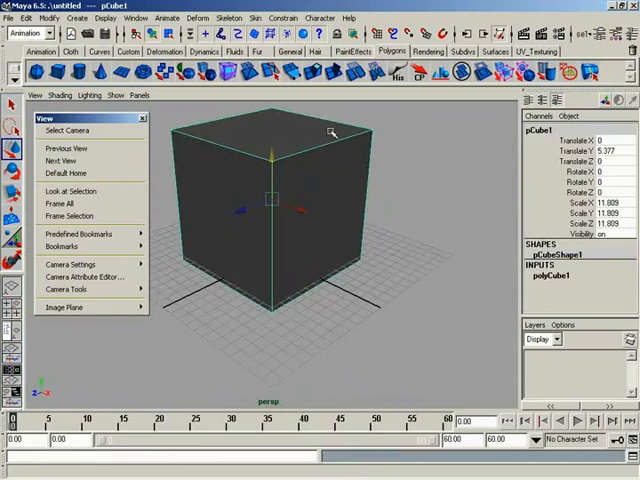
mouse_move(62, 161)
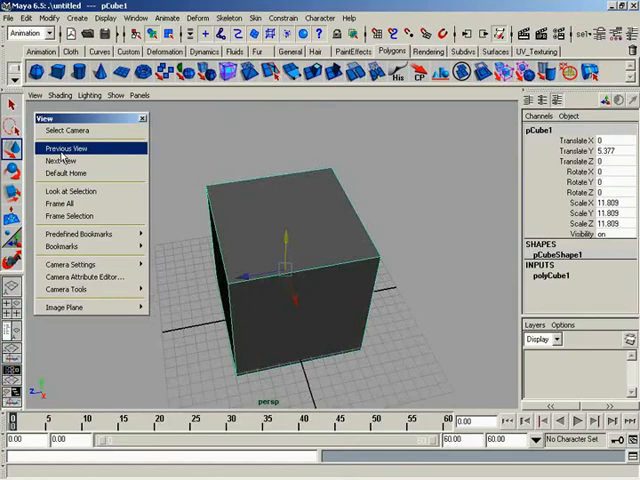
mouse_move(278, 96)
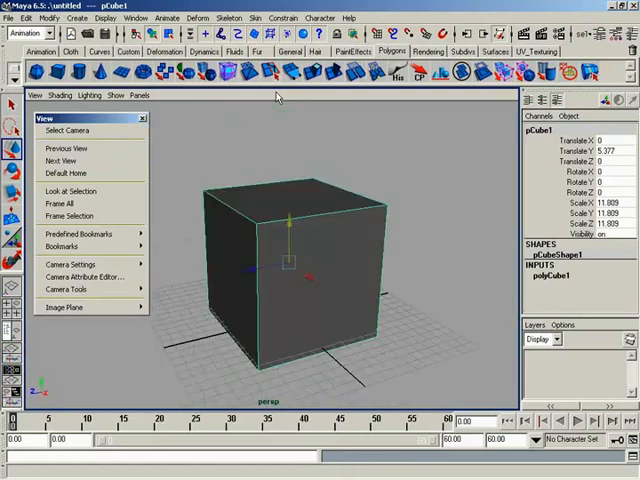
mouse_move(337, 162)
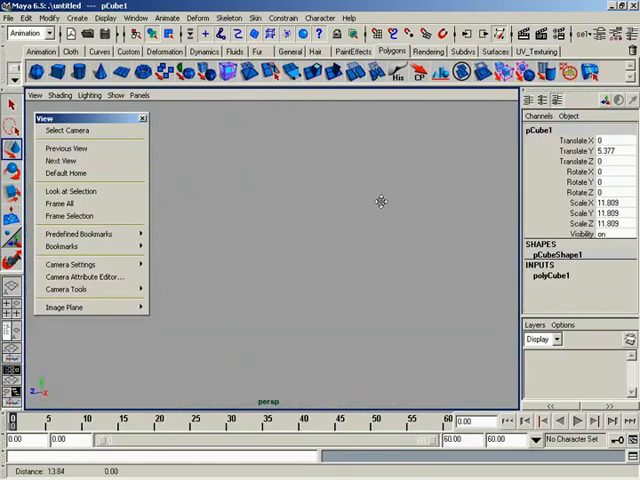
mouse_move(400, 263)
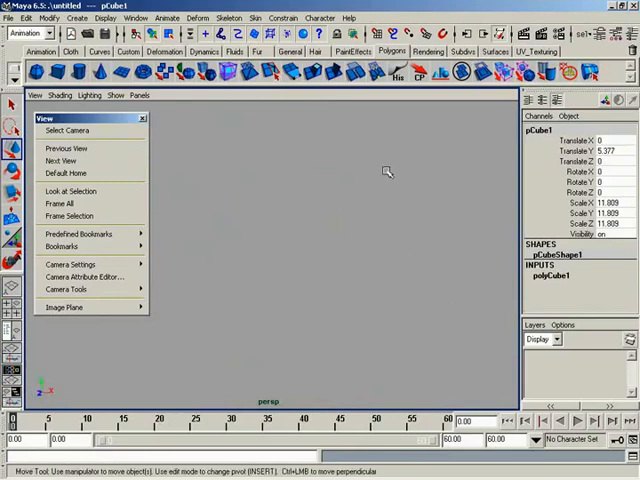
mouse_move(70, 173)
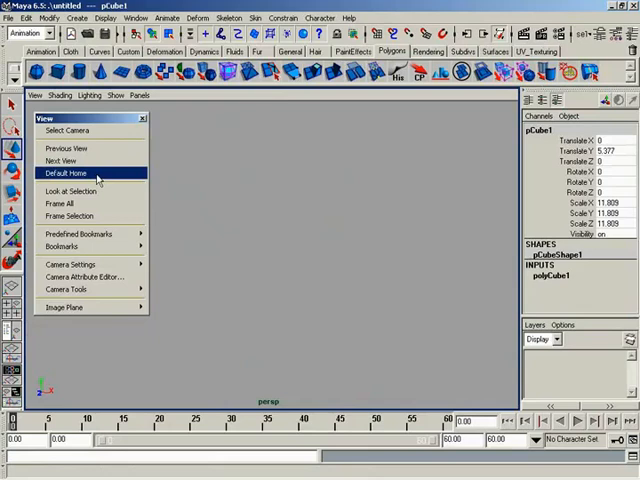
Step: Reset the perspective camera with View > Default Home
click(64, 173)
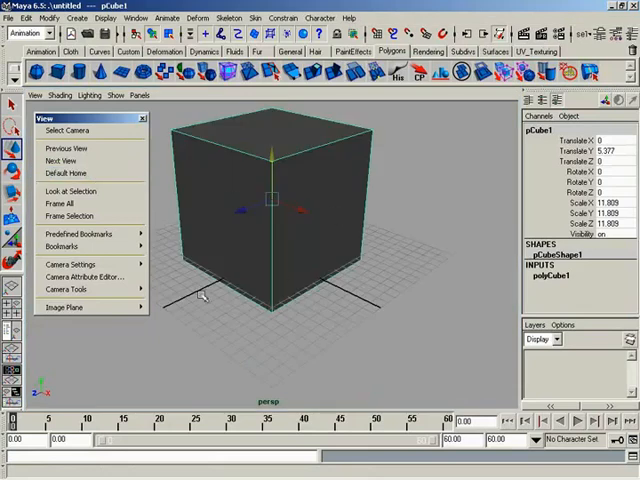
mouse_move(383, 306)
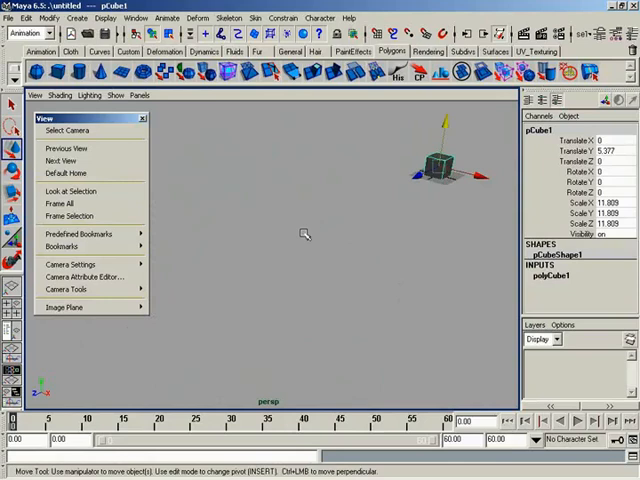
mouse_move(329, 212)
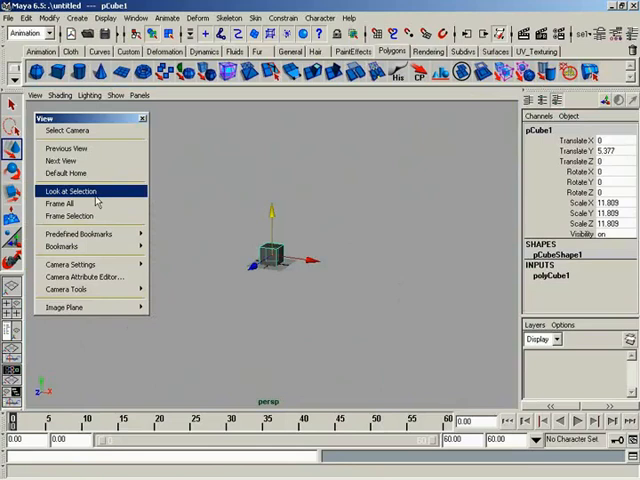
mouse_move(190, 250)
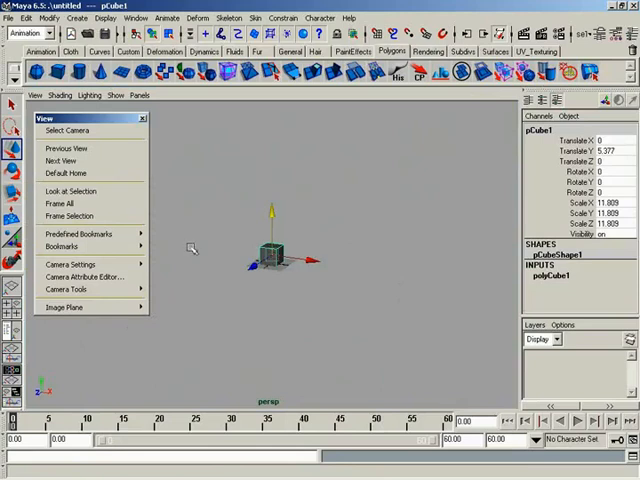
mouse_move(69, 215)
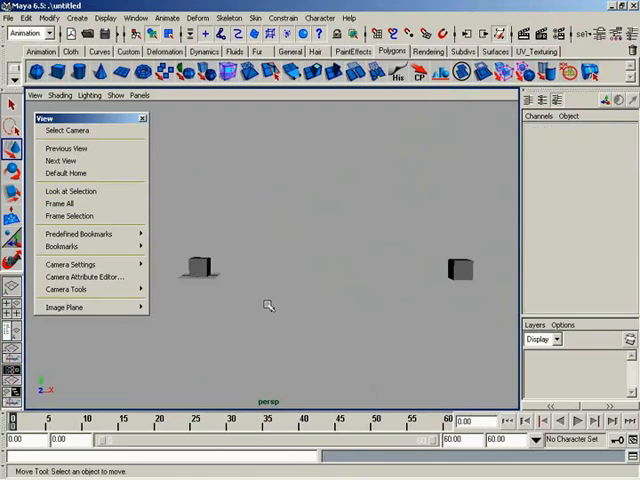
Step: Select the left cube pCube1 and frame the view on it
click(200, 268)
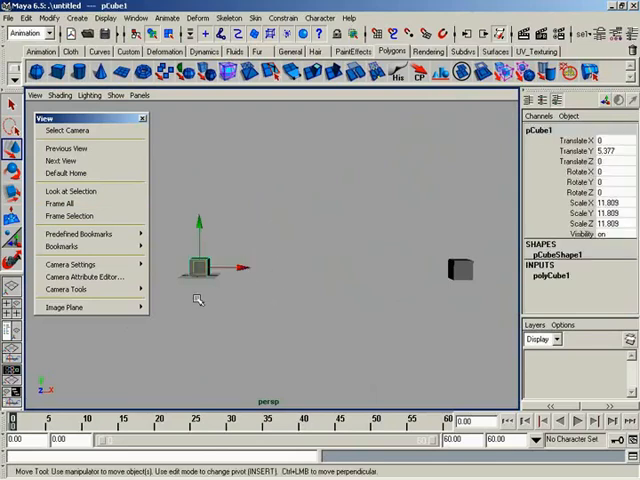
mouse_move(70, 216)
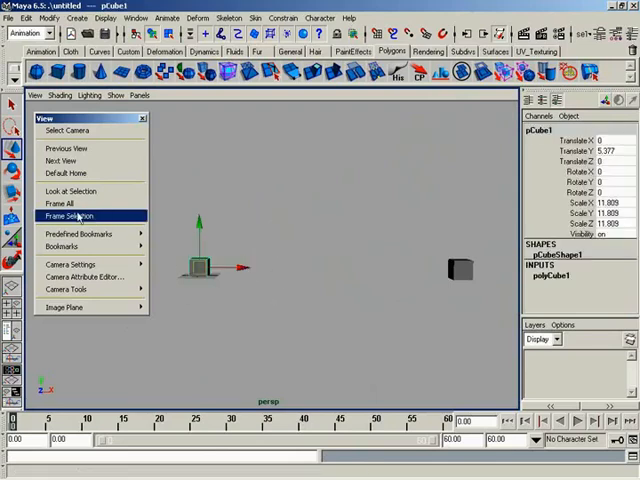
click(70, 216)
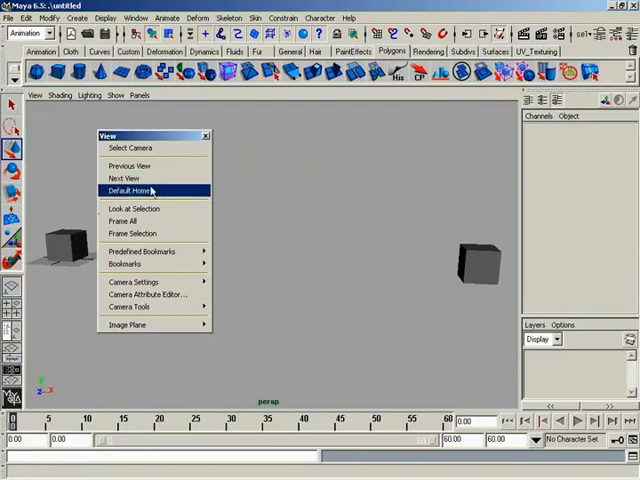
mouse_move(143, 251)
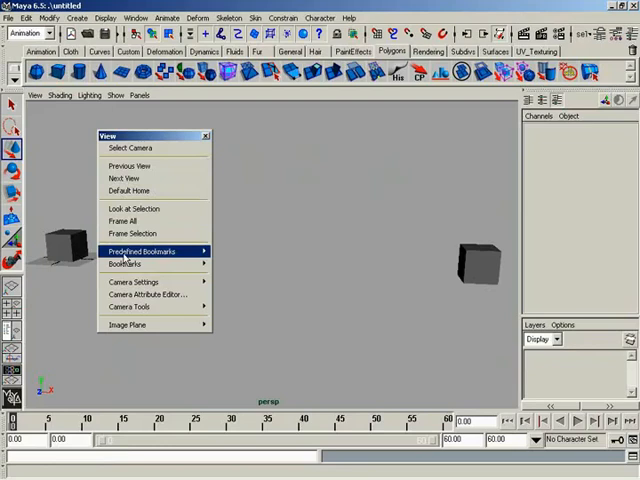
mouse_move(120, 220)
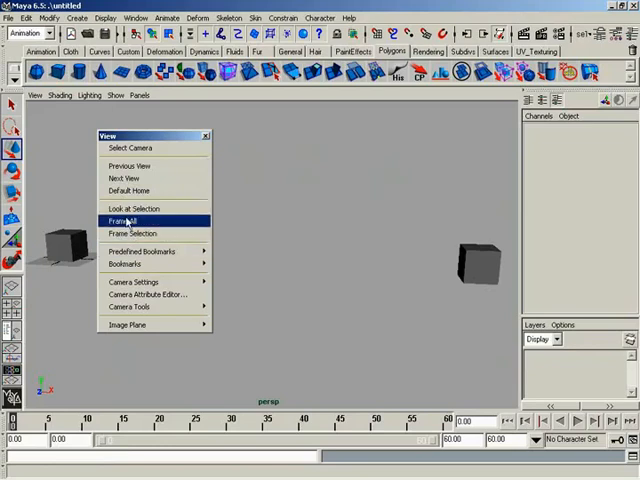
mouse_move(221, 157)
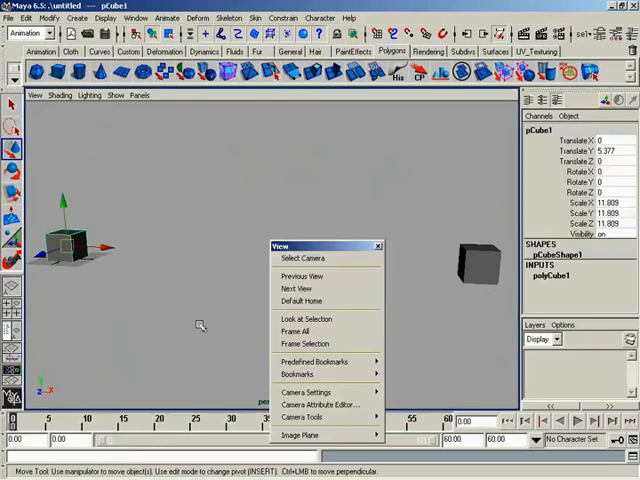
Step: Frame the cube, show the resolution gate, and open perspShape's Attribute Editor
click(300, 343)
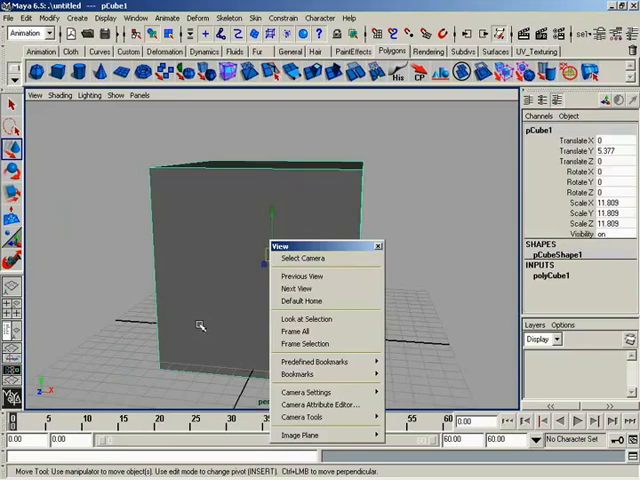
mouse_move(422, 133)
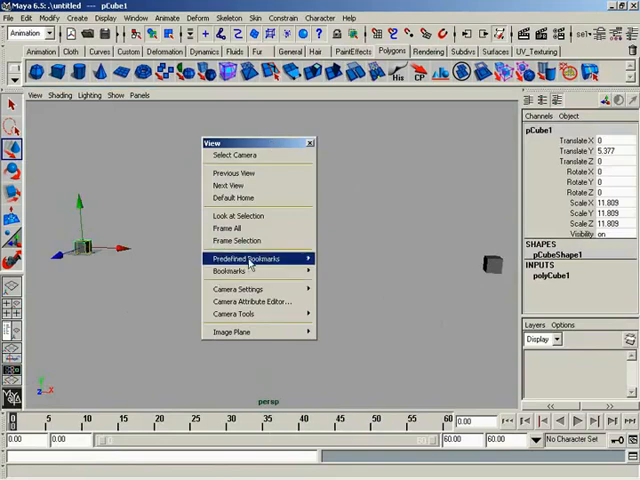
mouse_move(230, 271)
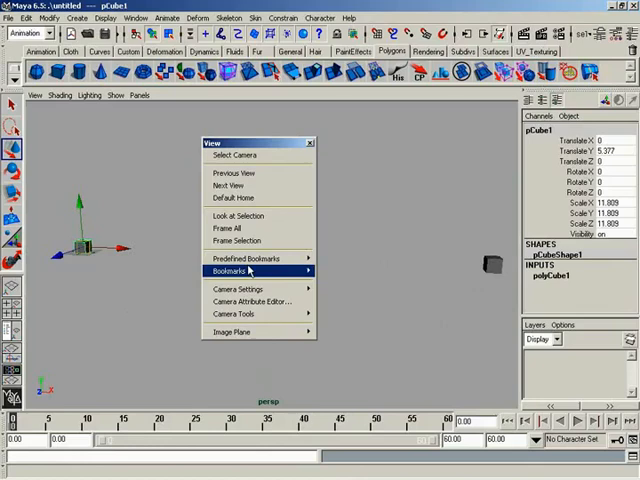
mouse_move(236, 289)
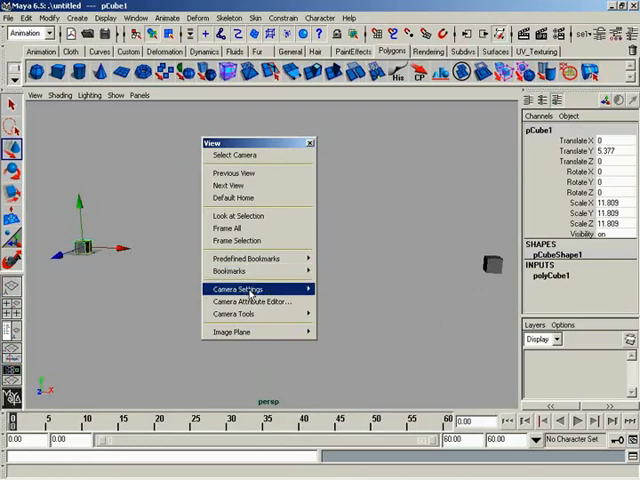
click(240, 289)
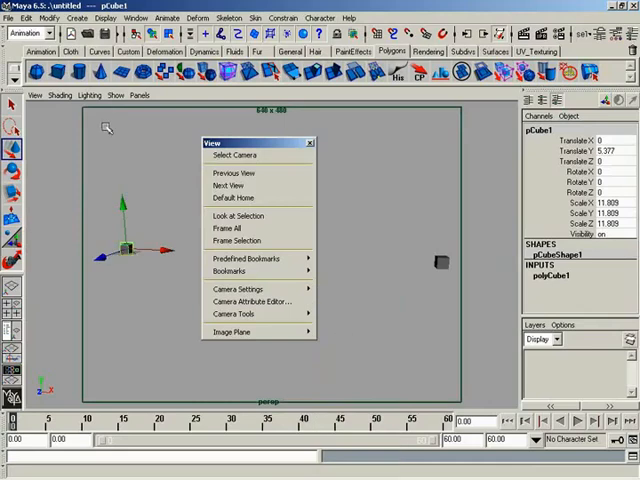
mouse_move(284, 380)
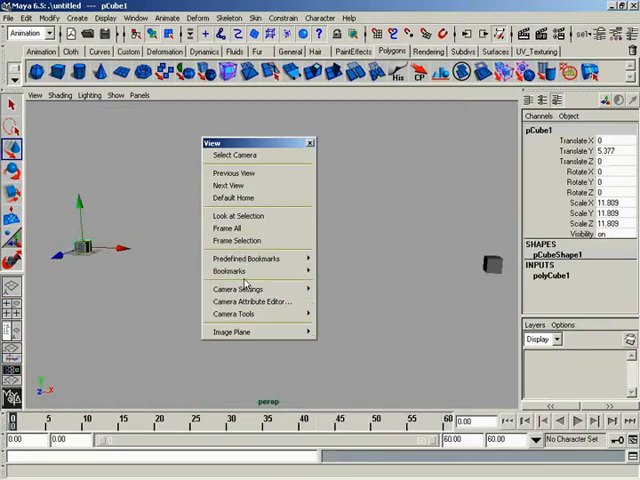
mouse_move(245, 302)
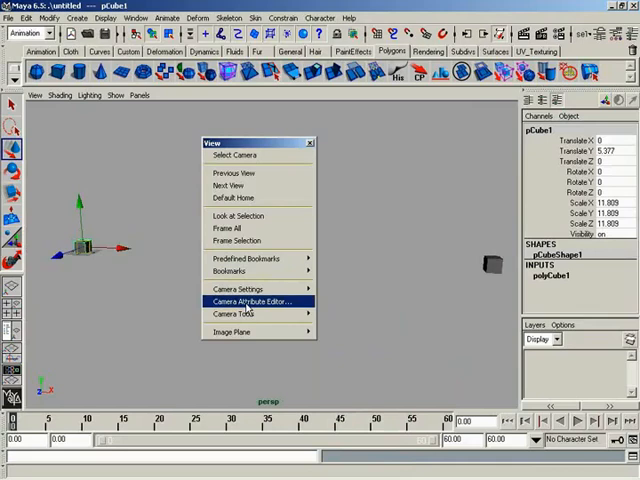
click(252, 302)
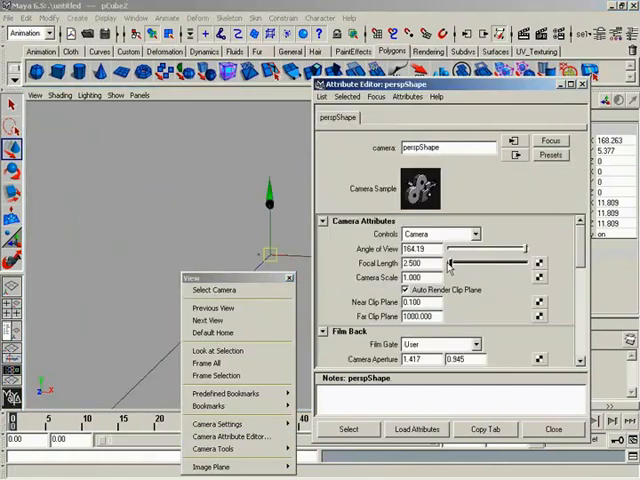
Step: Set the perspective camera's Focal Length back to 35 and close the editor
drag(455, 263, 475, 263)
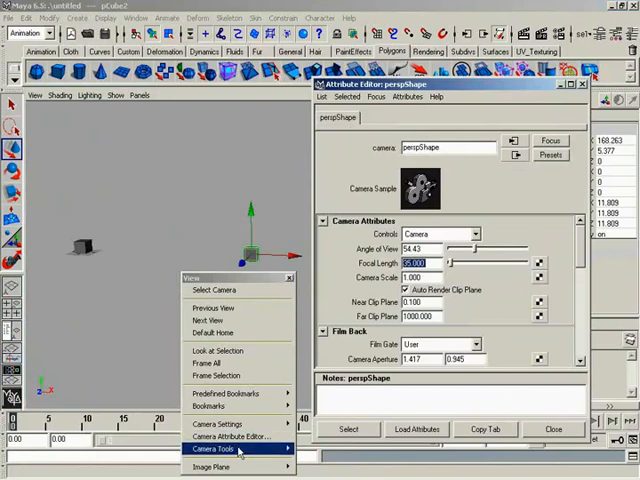
mouse_move(213, 467)
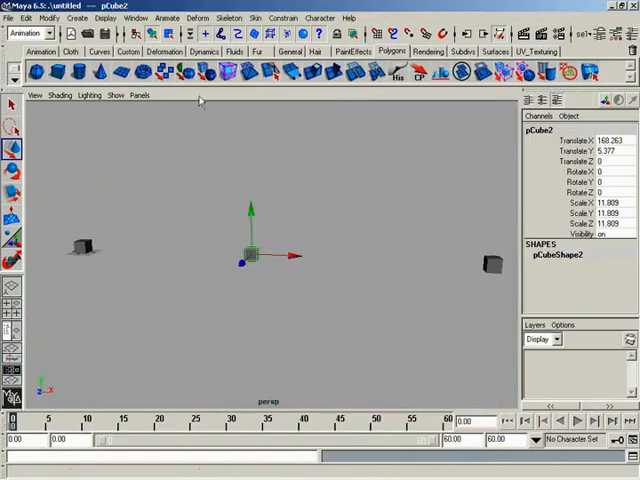
Step: Open the perspective panel's View menu
click(34, 95)
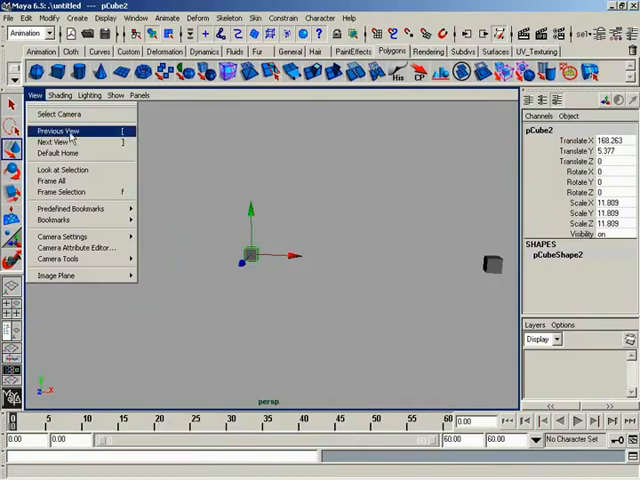
mouse_move(75, 153)
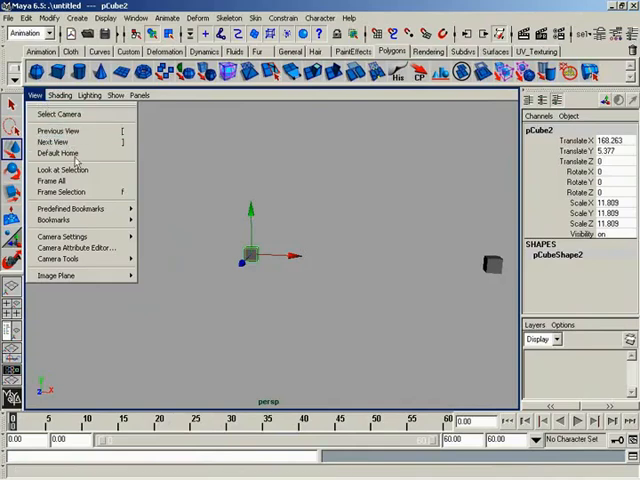
mouse_move(63, 192)
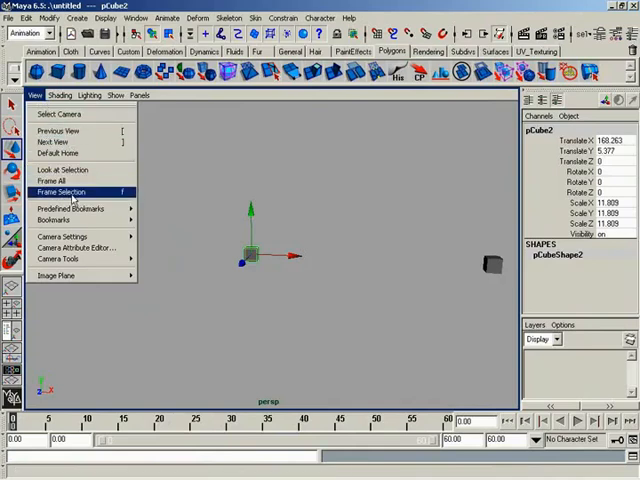
mouse_move(52, 181)
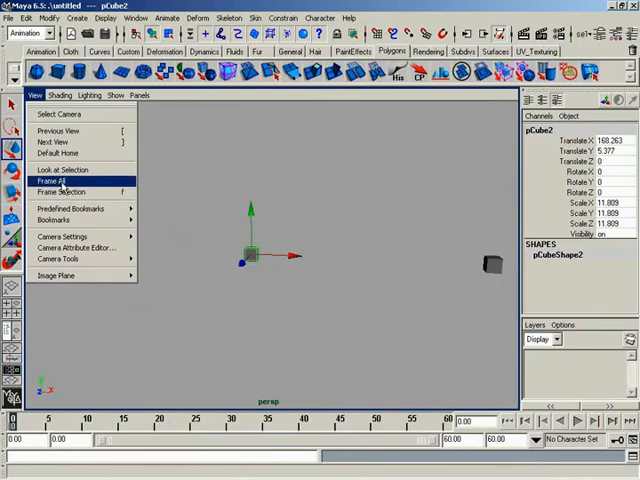